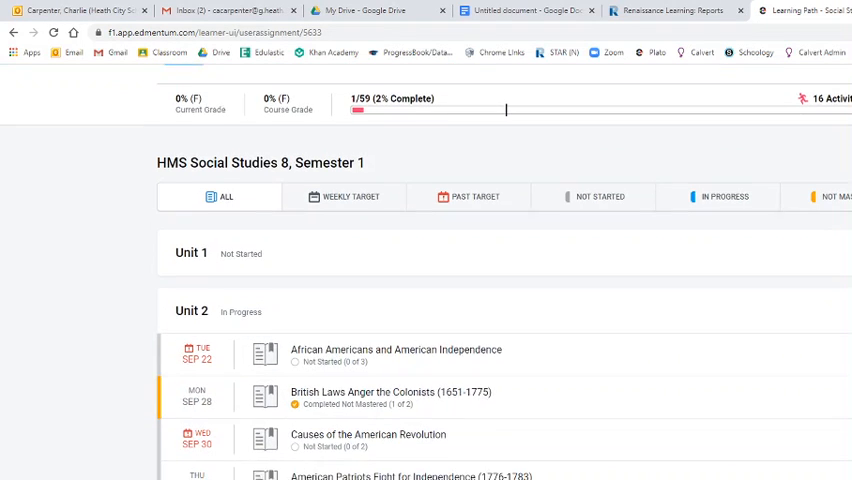
Open the Unit 2 lesson 'Causes of the American Revolution' and launch its tutorial.
scroll("down", 3)
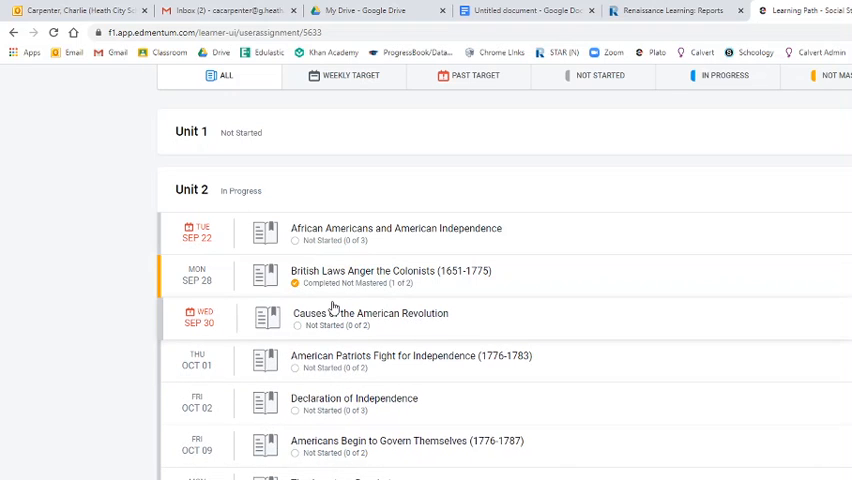
left_click(370, 313)
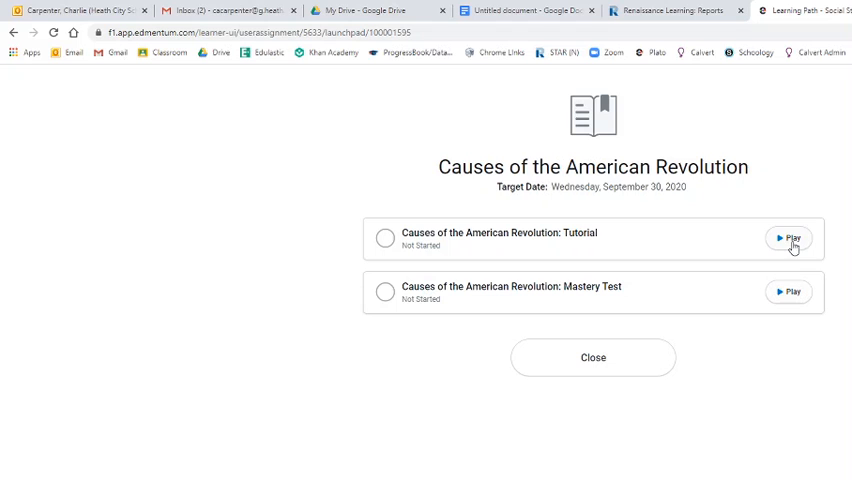
left_click(789, 238)
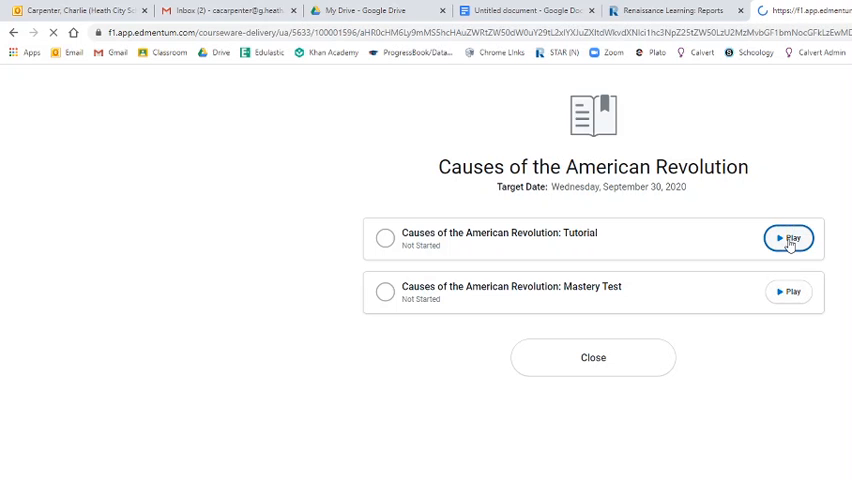
Open 'American Patriots Fight for Independence (1776-1783)' and launch its tutorial, which raises a Flash alert.
left_click(788, 238)
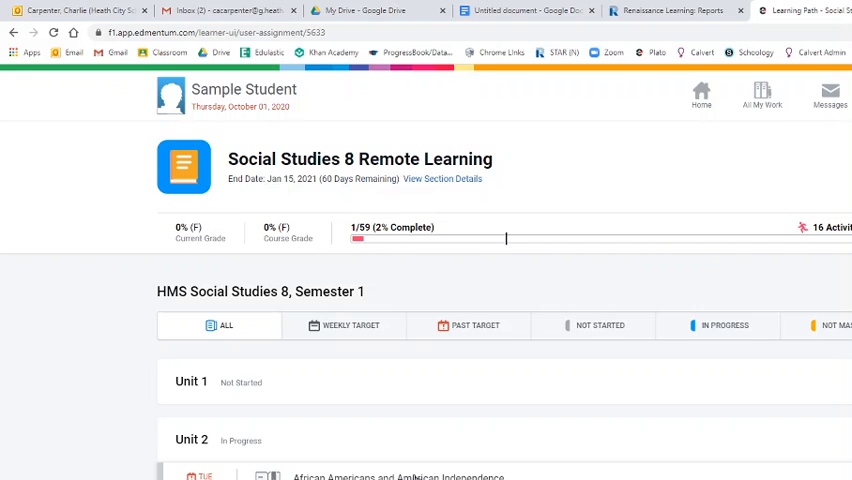
scroll("down", 3)
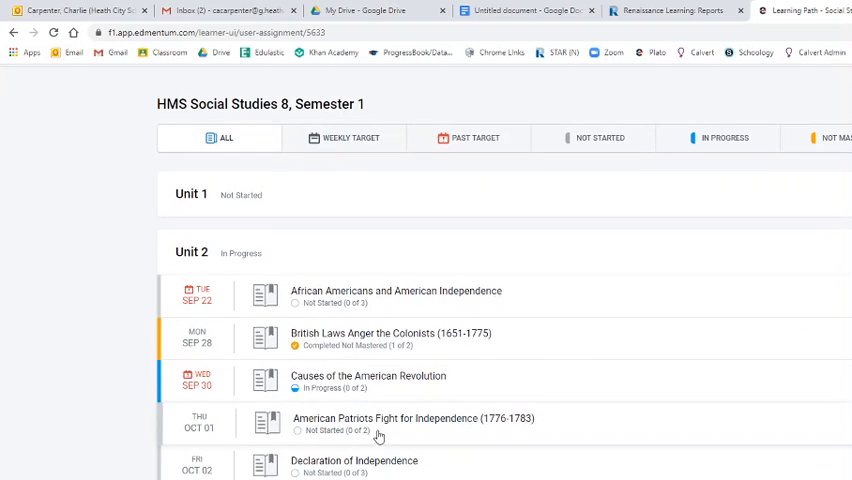
left_click(413, 418)
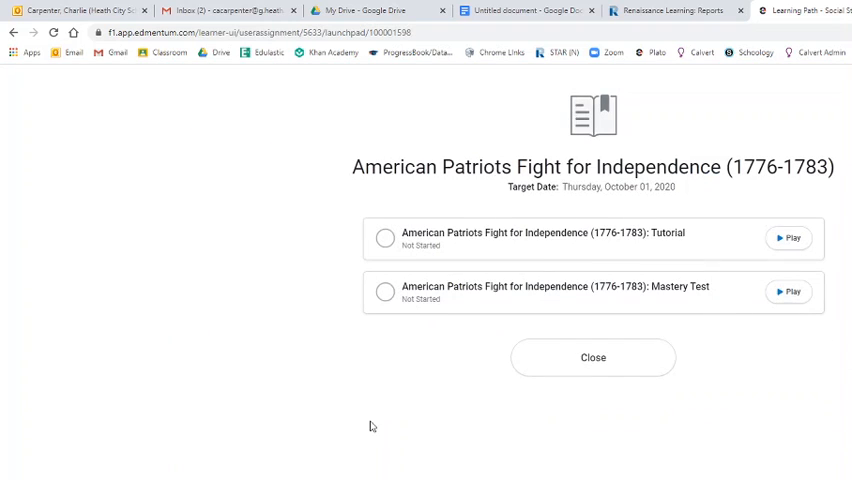
left_click(788, 238)
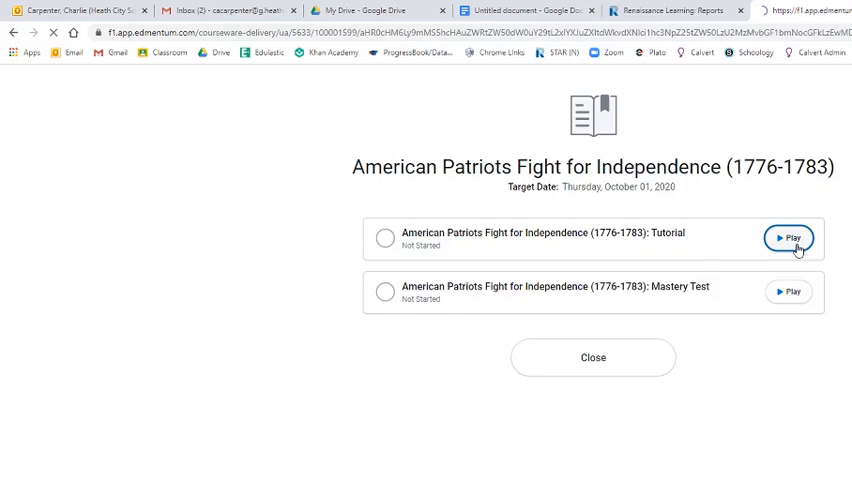
left_click(788, 237)
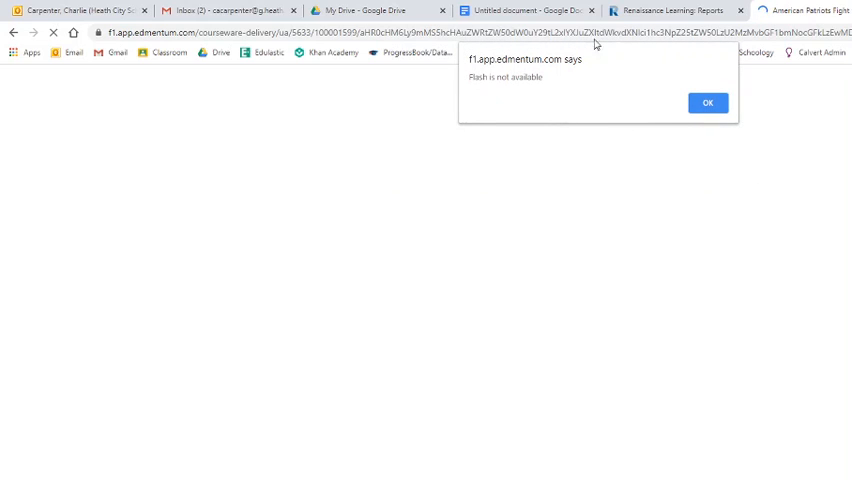